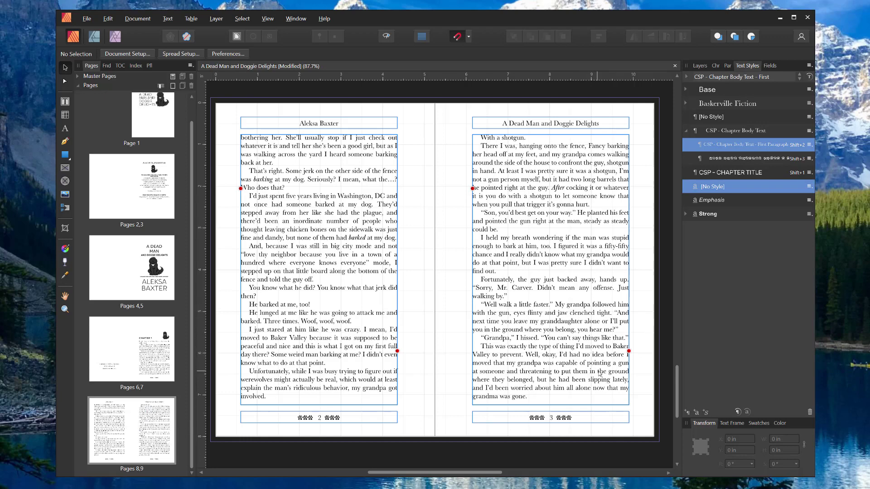
mouse_move(629, 354)
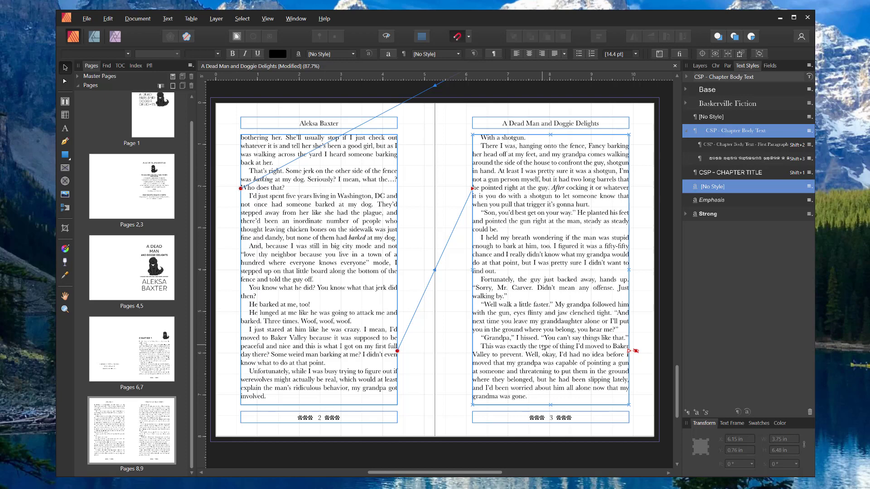
mouse_move(457, 386)
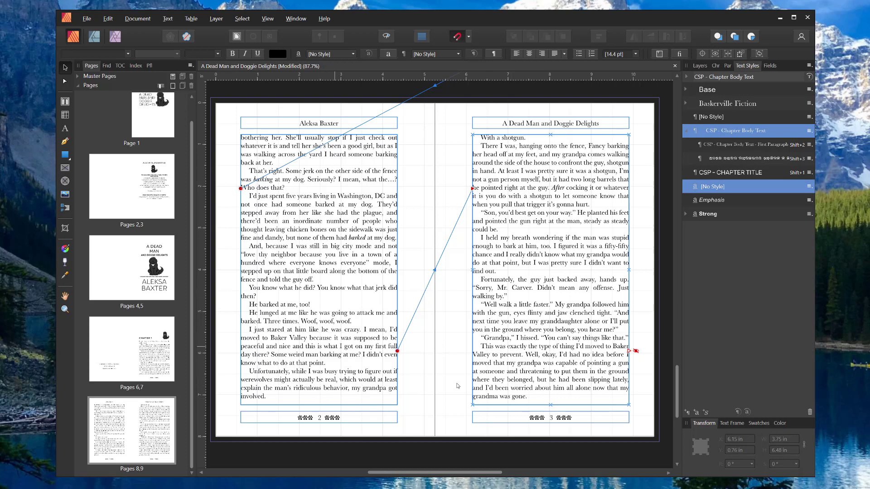
mouse_move(479, 430)
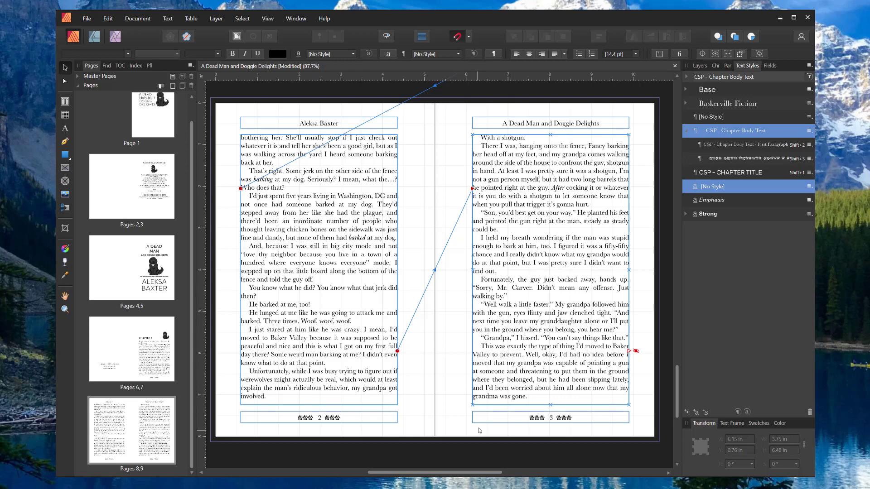
mouse_move(631, 356)
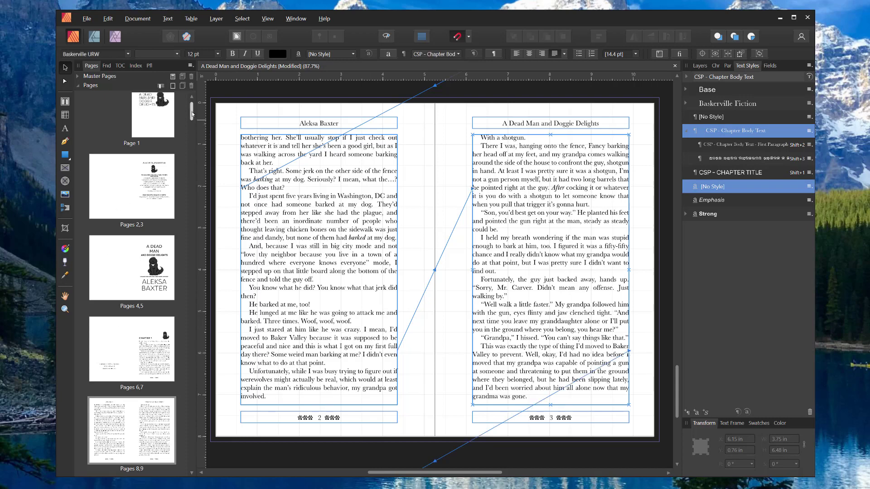
scroll(down, 3)
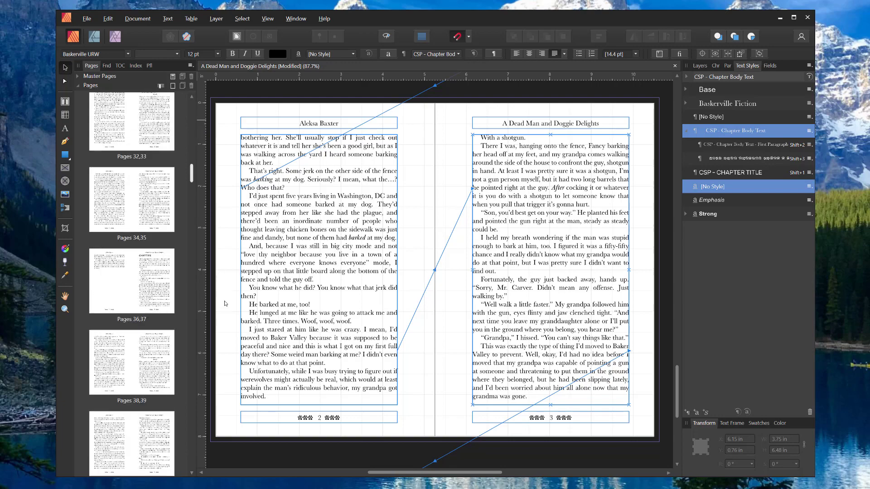
scroll(down, 3)
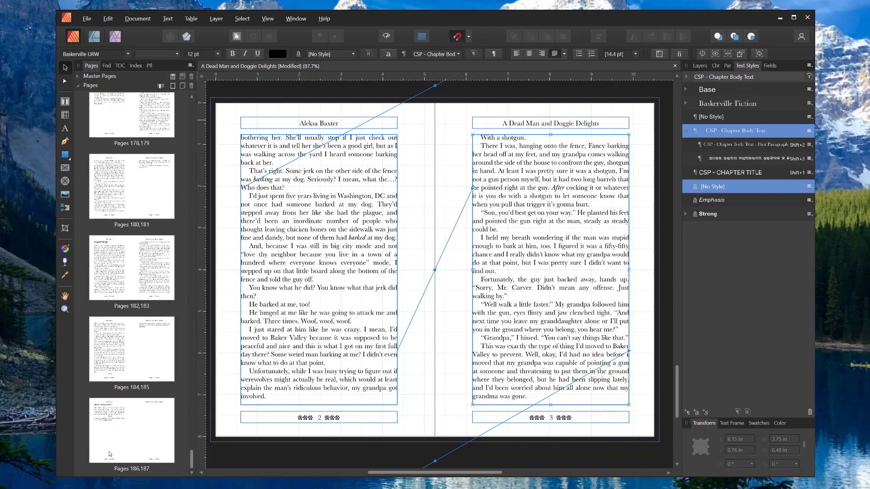